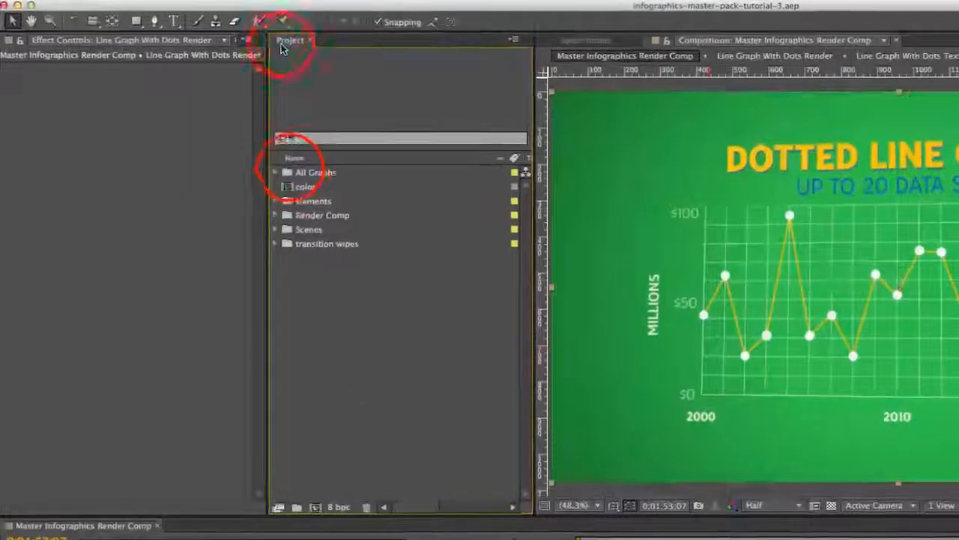
Step: Expand All Graphs and Line Graph with Dots, and select the Line Graph With Dots Render composition
left_click(316, 173)
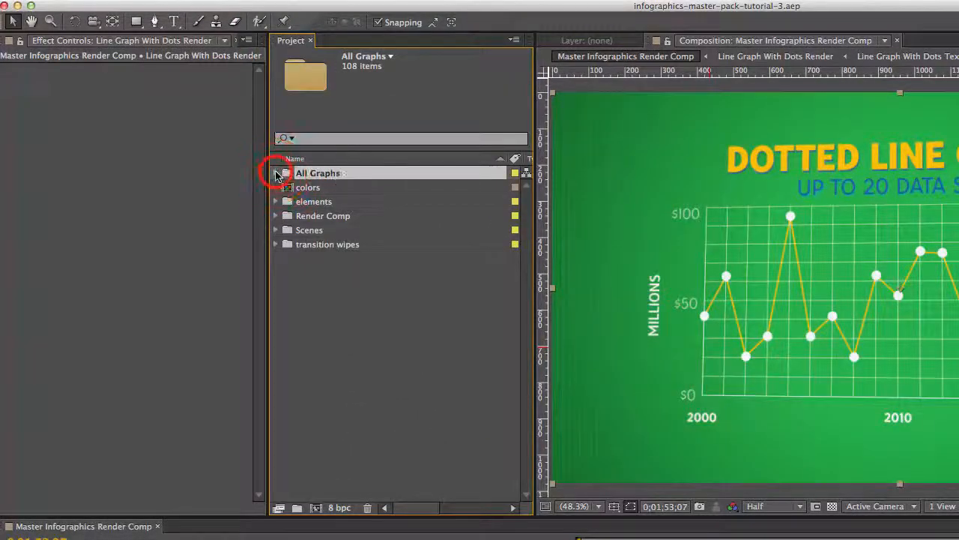
left_click(276, 173)
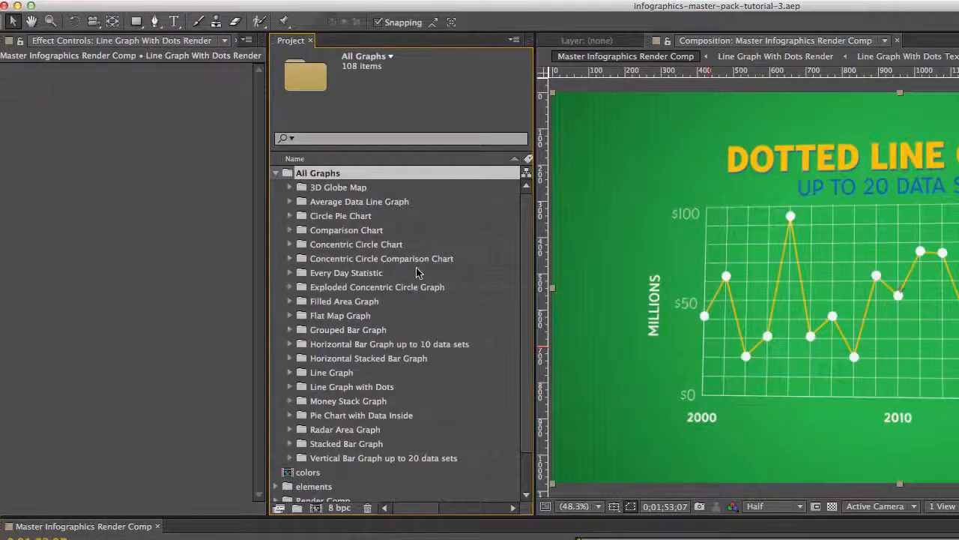
mouse_move(353, 287)
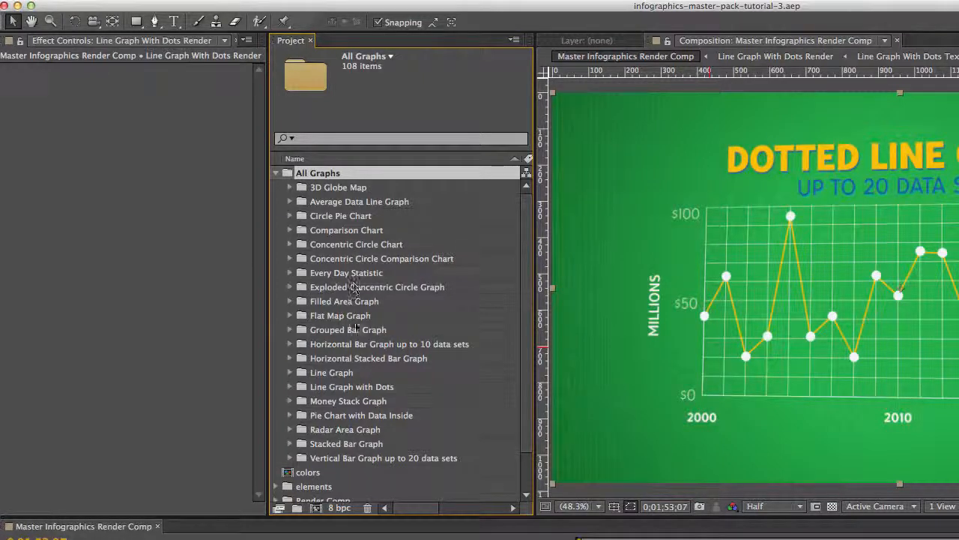
left_click(354, 386)
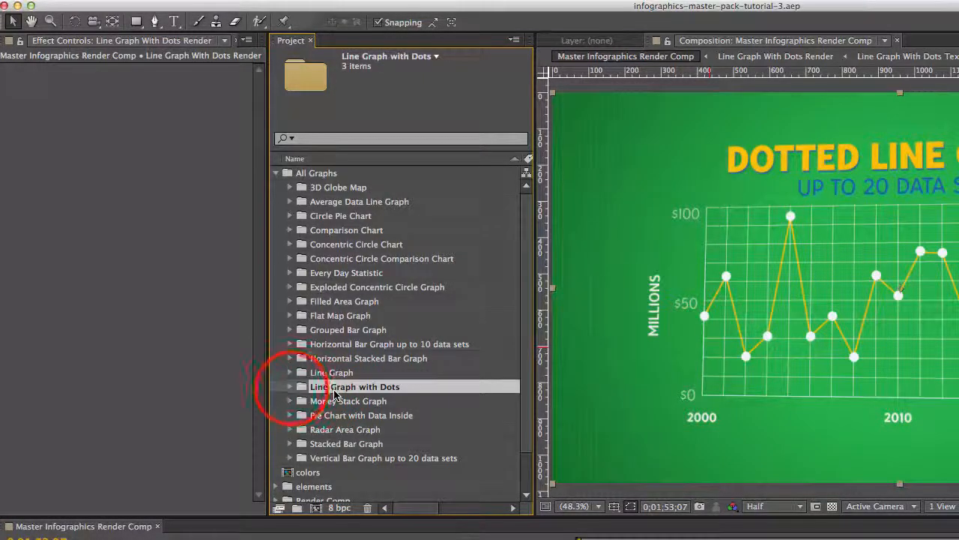
left_click(290, 386)
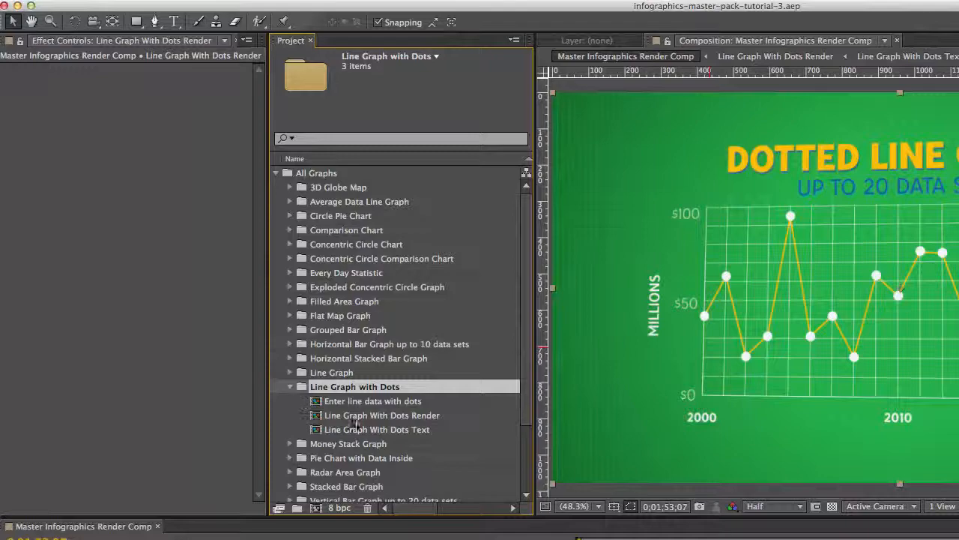
left_click(382, 415)
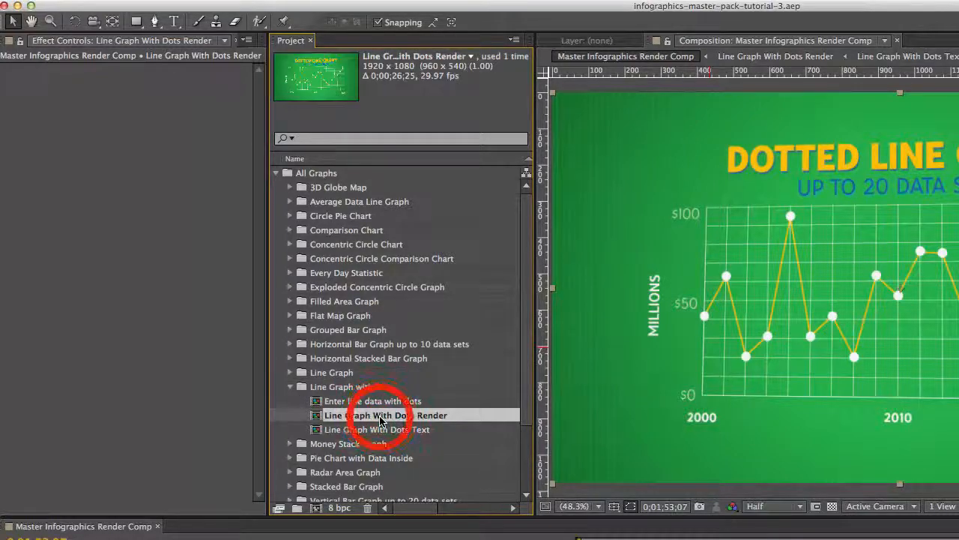
Step: Open Line Graph With Dots Render, select the Text and angle wipe layers, and scrub to 7 seconds
double_click(384, 415)
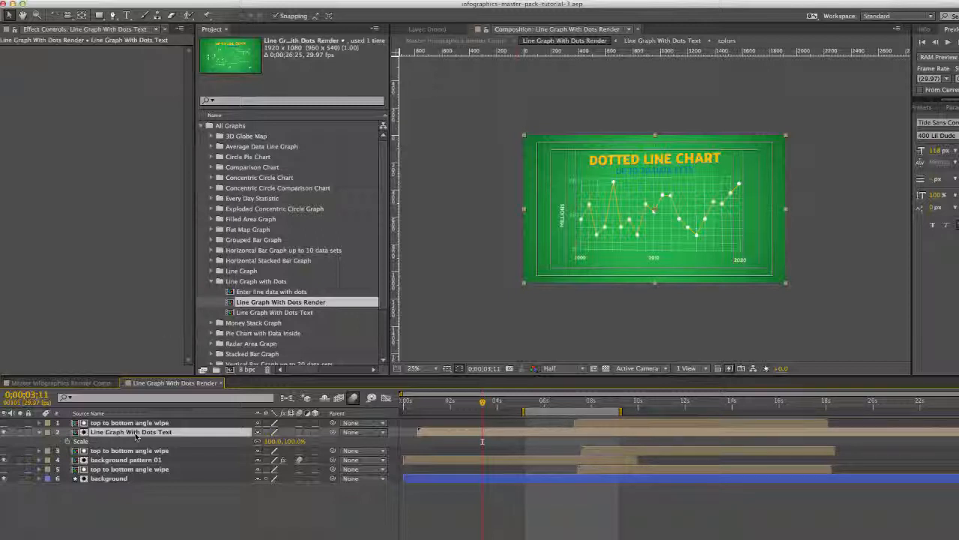
left_click(130, 423)
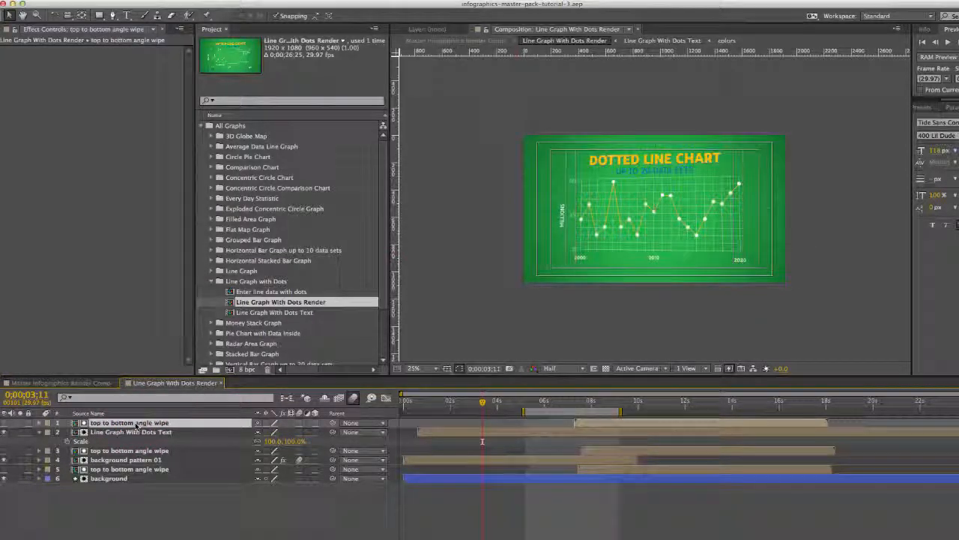
left_click(553, 403)
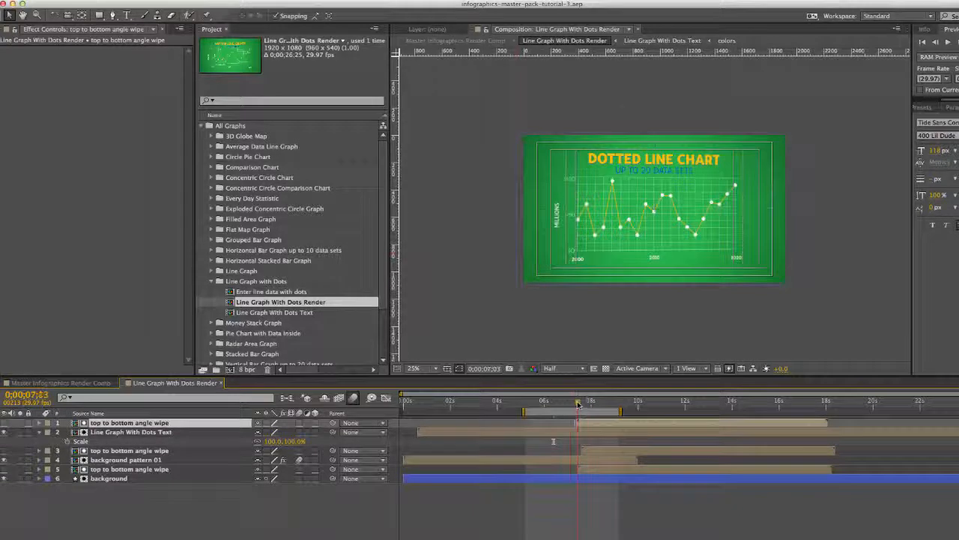
left_click(583, 401)
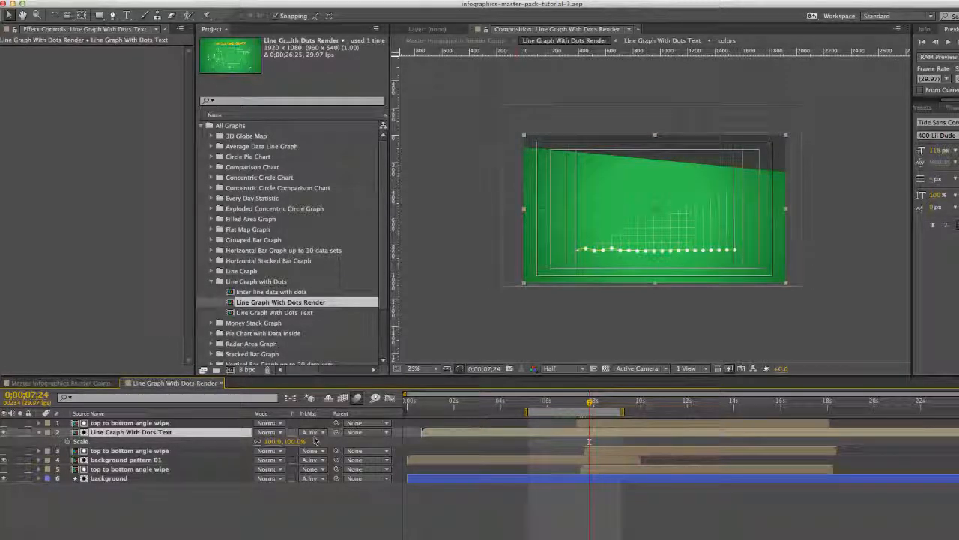
Step: Select the Text, top to bottom angle wipe, and background pattern 01 layers
left_click(129, 422)
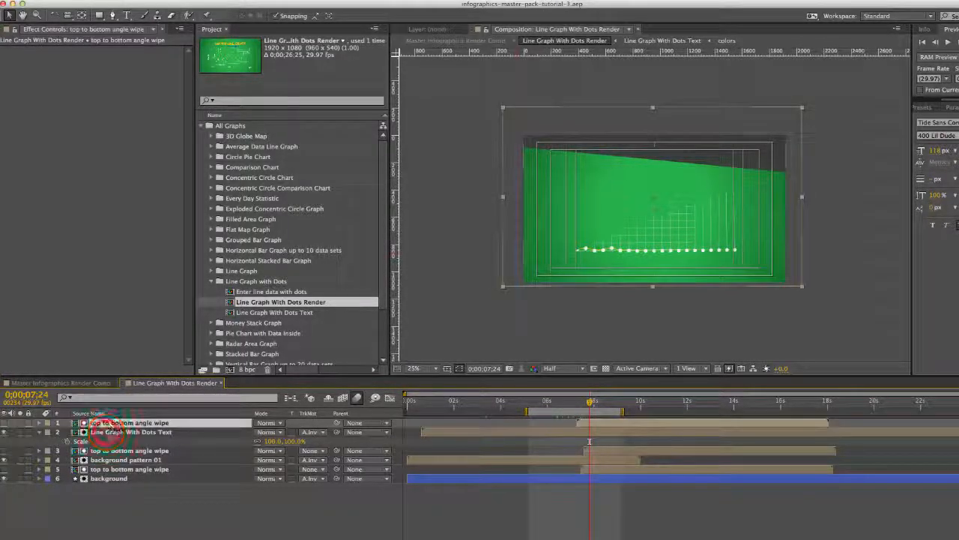
left_click(131, 431)
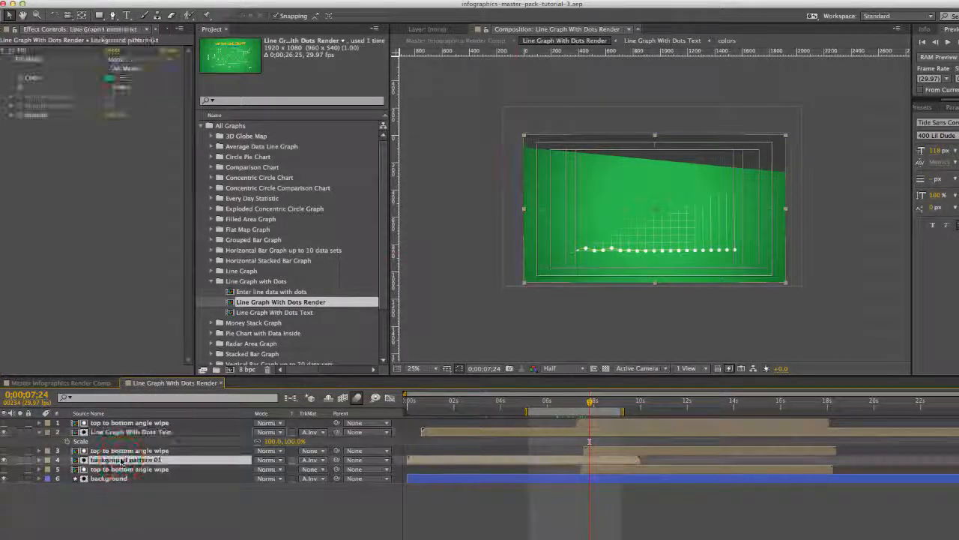
left_click(109, 478)
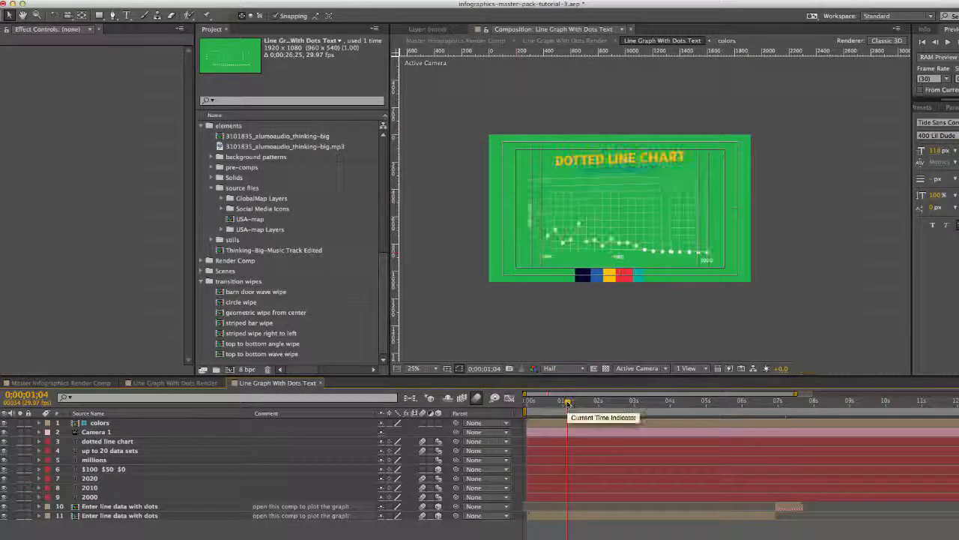
Step: Open the Line Graph With Dots Text composition and select the 2000 year label layer
left_click(120, 506)
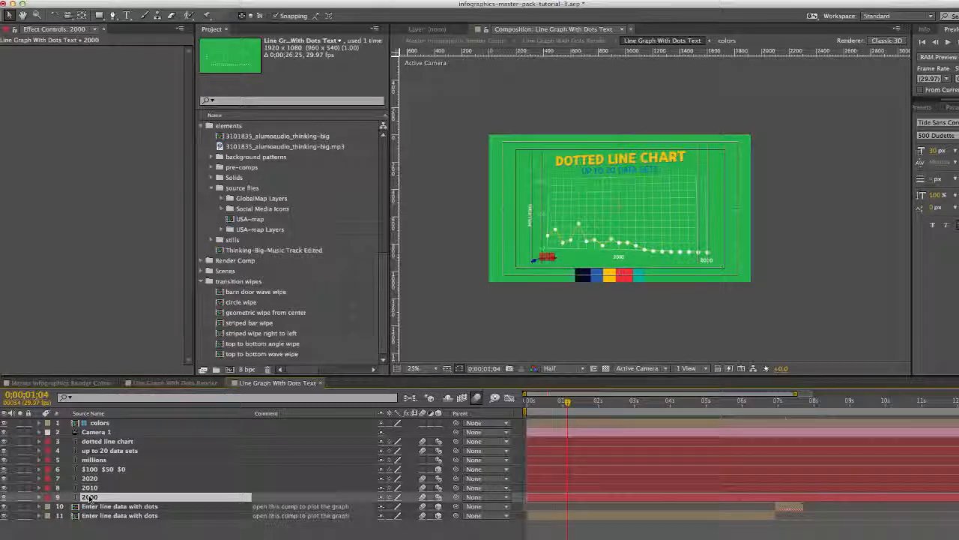
left_click(106, 441)
type("TEXT GOES HERE")
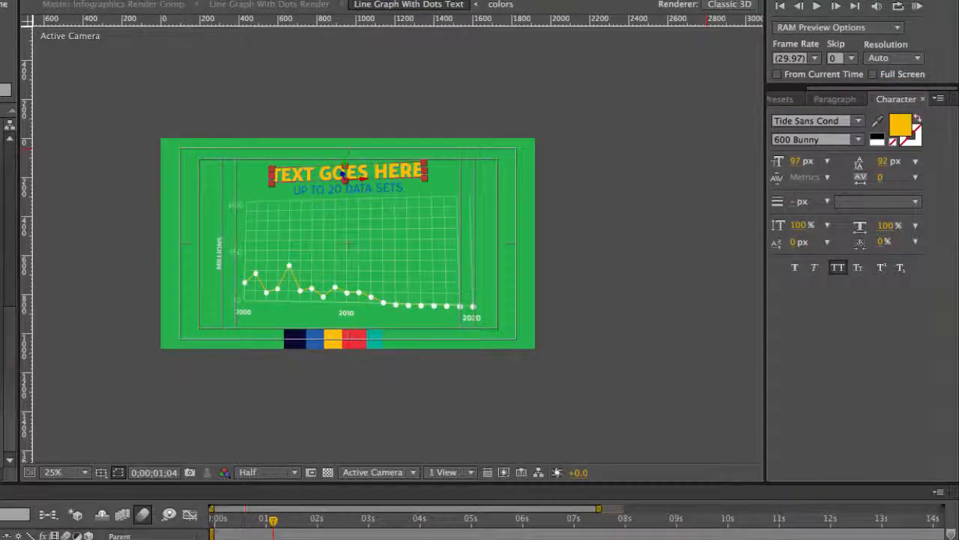
Step: Change the title text to 'text goes here' and turn off All Caps
left_click(838, 268)
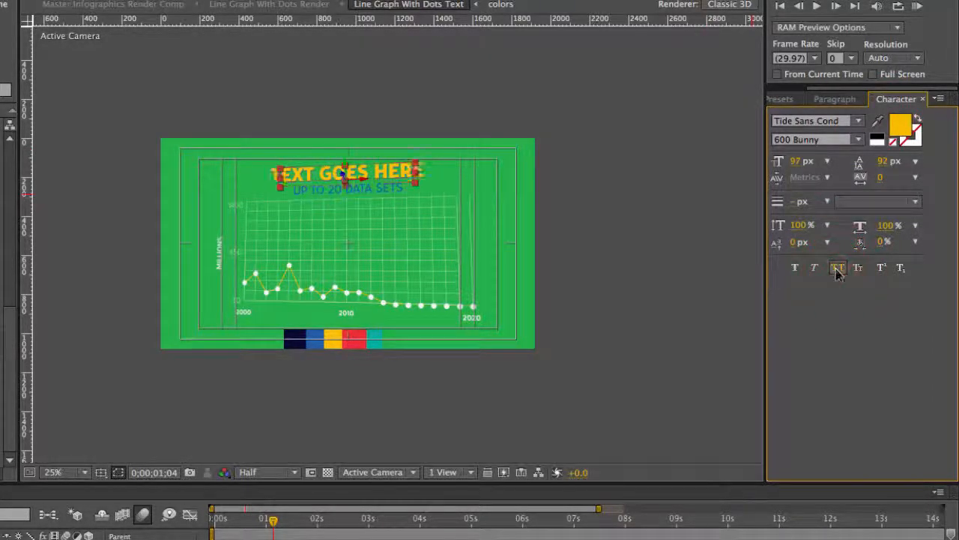
left_click(838, 268)
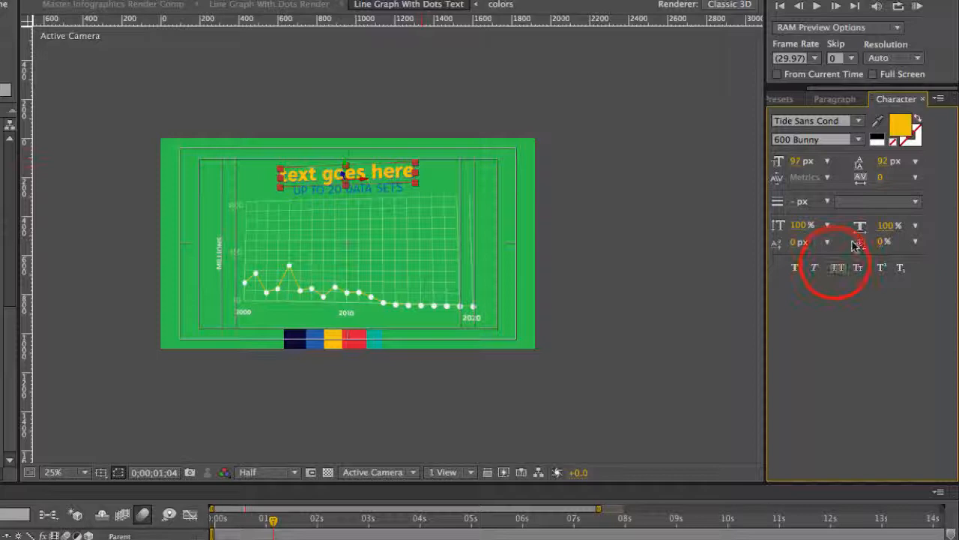
left_click(837, 267)
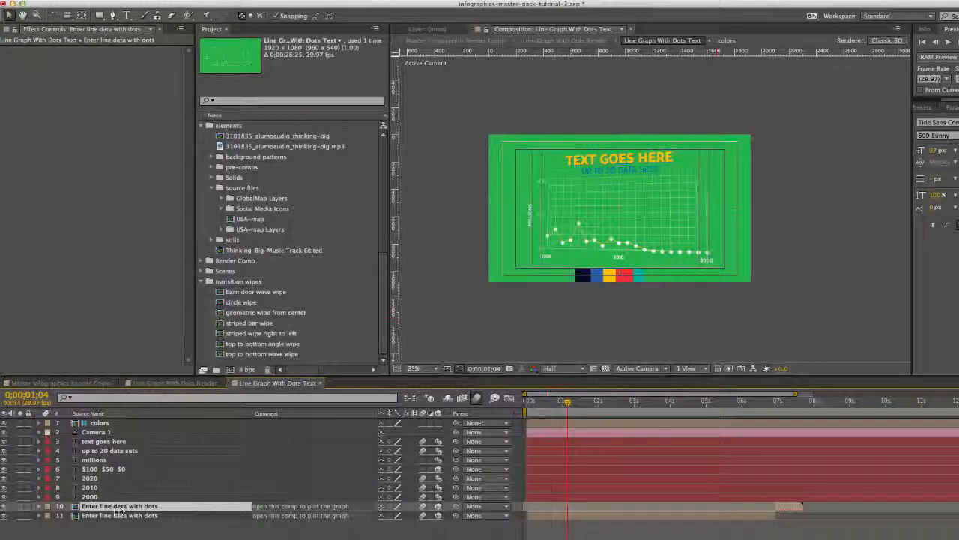
Step: Select and open the 'Enter line data with dots' precomp layer
left_click(120, 506)
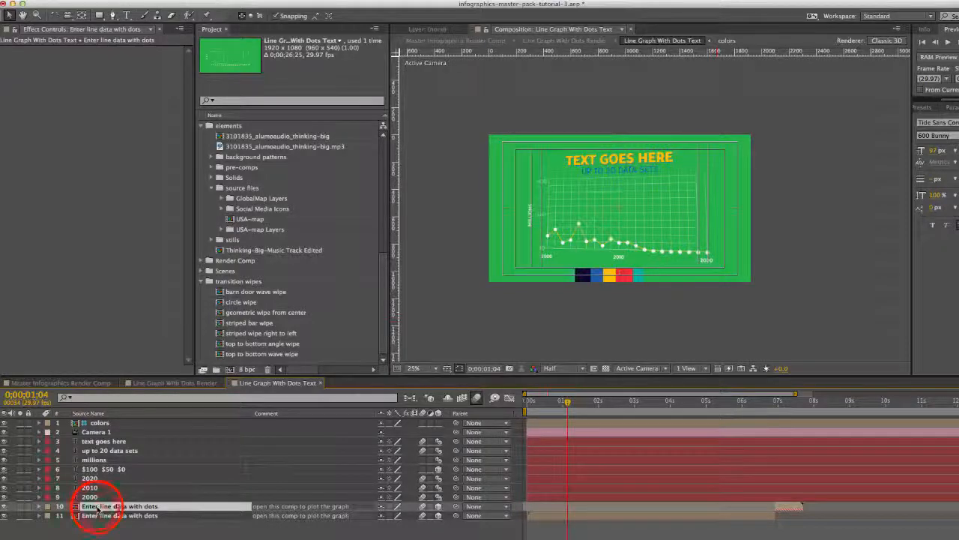
double_click(120, 506)
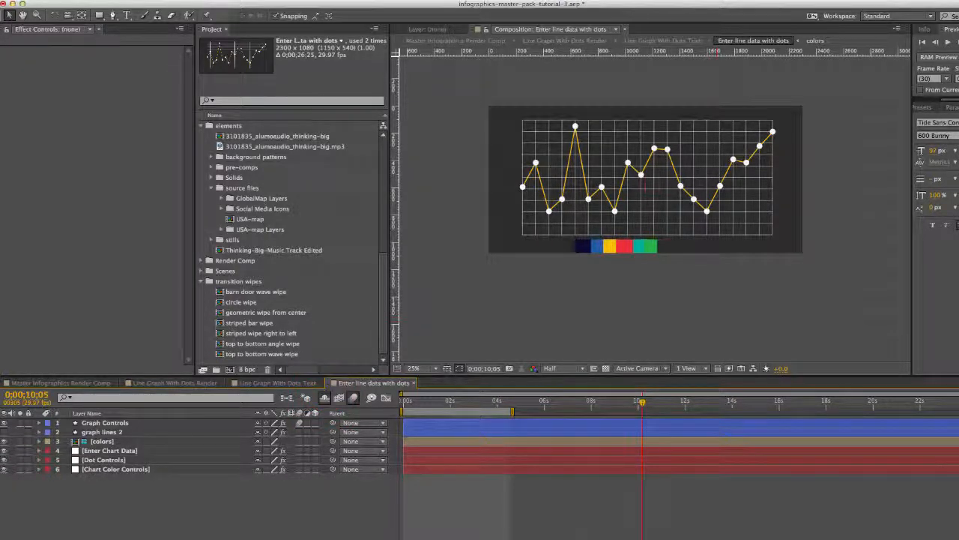
mouse_move(325, 398)
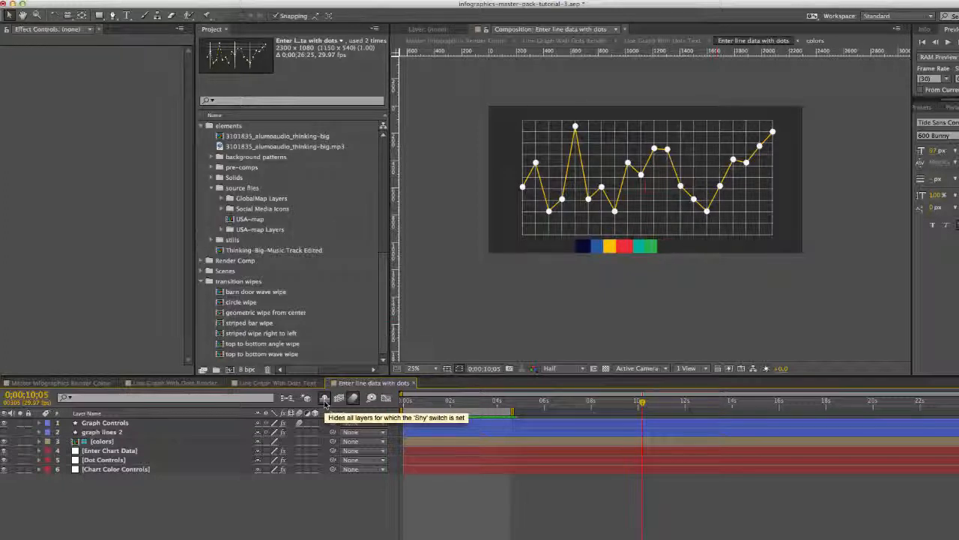
mouse_move(142, 435)
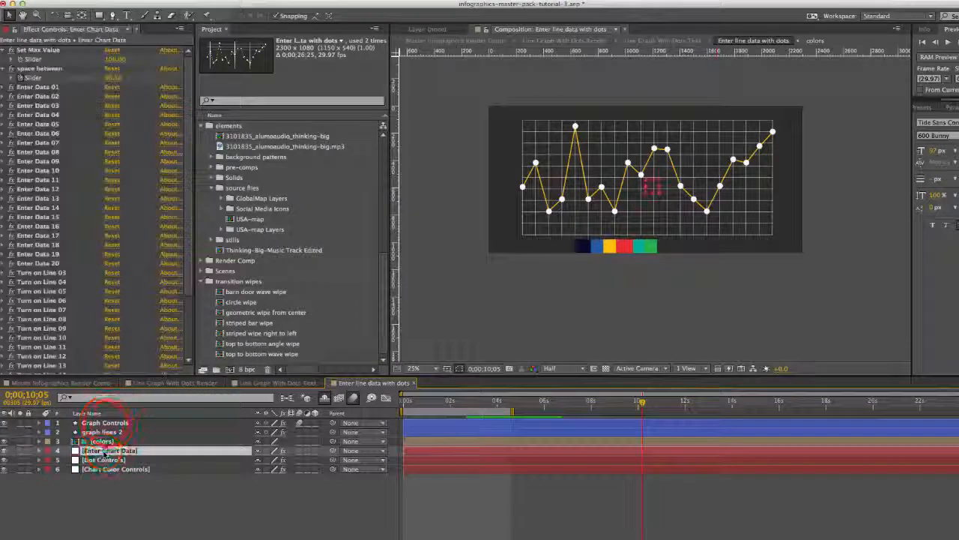
Step: Show the chart data settings, hide graph lines 2, and select Enter Chart Data
left_click(104, 422)
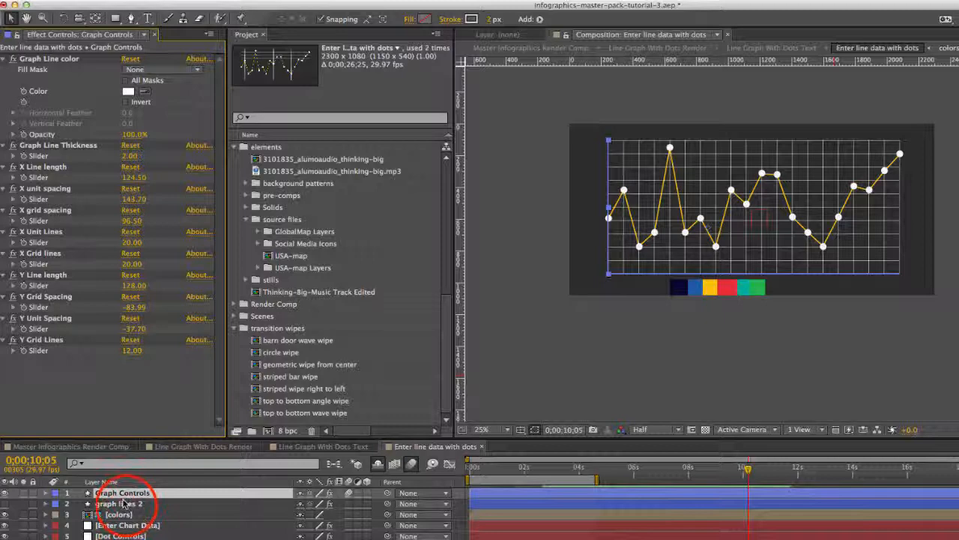
left_click(118, 503)
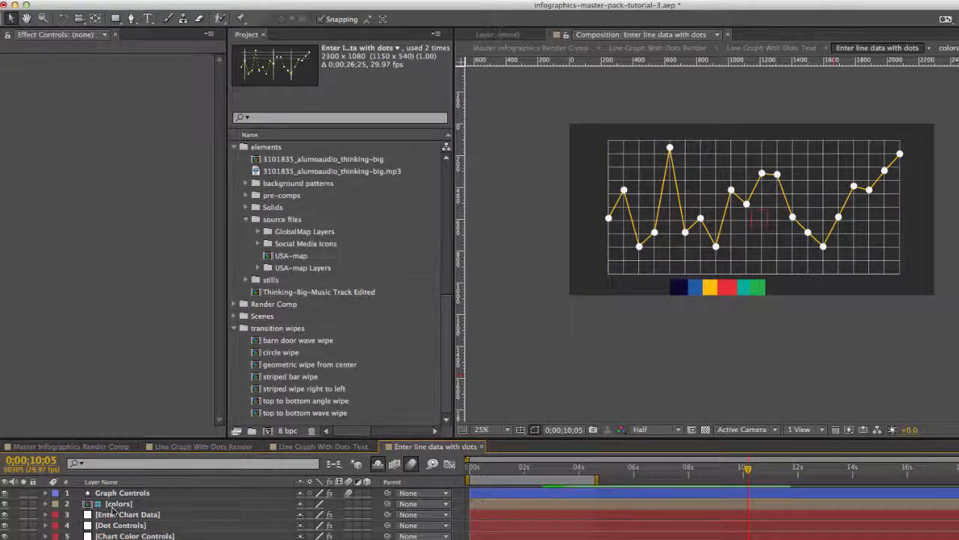
left_click(128, 515)
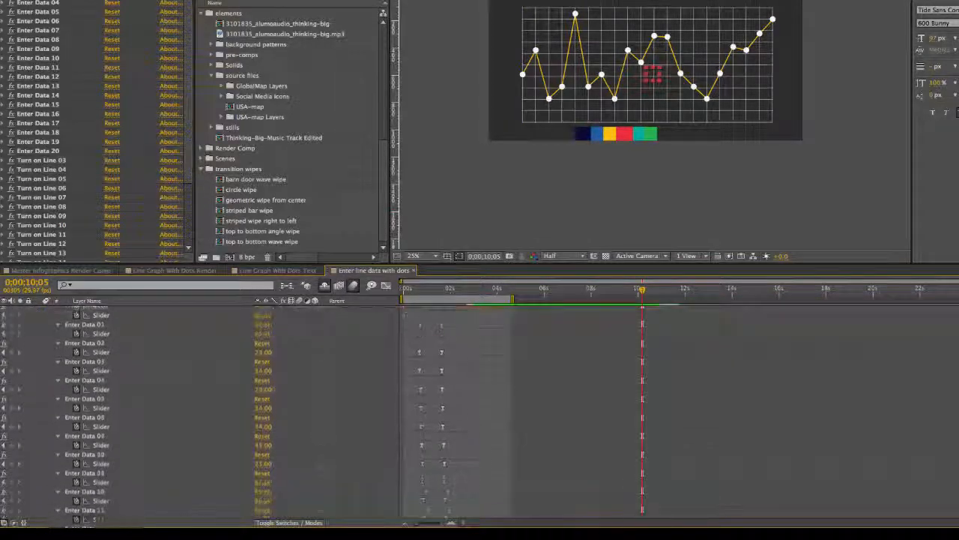
Step: Scroll down the timeline to the Enter Chart Data slider values
scroll("down", 3)
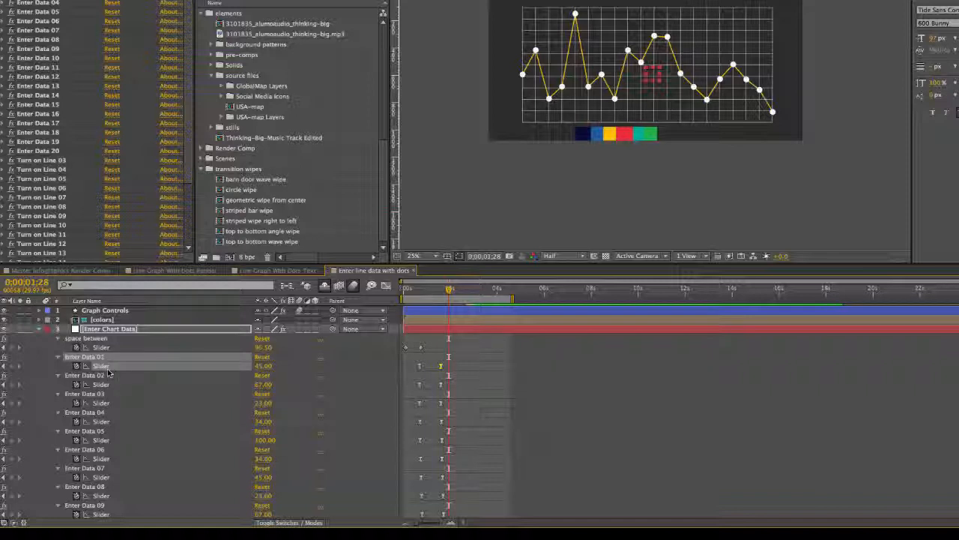
Step: Set the Enter Data 01 slider to 45
double_click(441, 366)
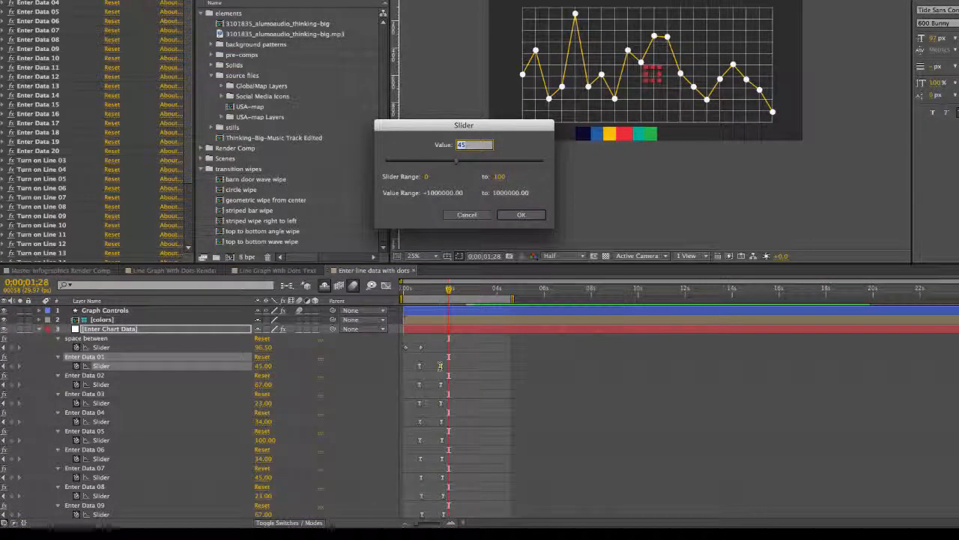
left_click(521, 214)
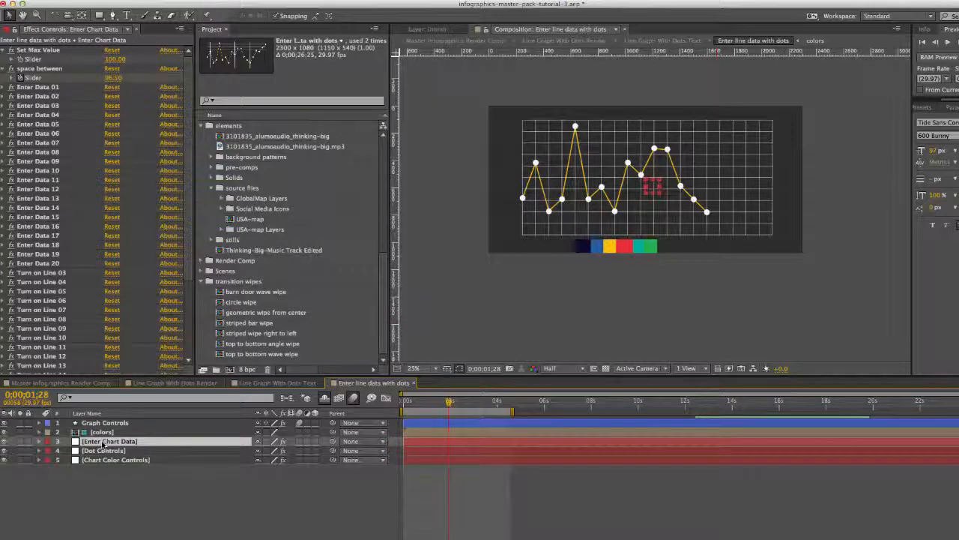
Step: Reveal Enter Chart Data's keyframed properties and widen the dot spacing to about 130
key("u")
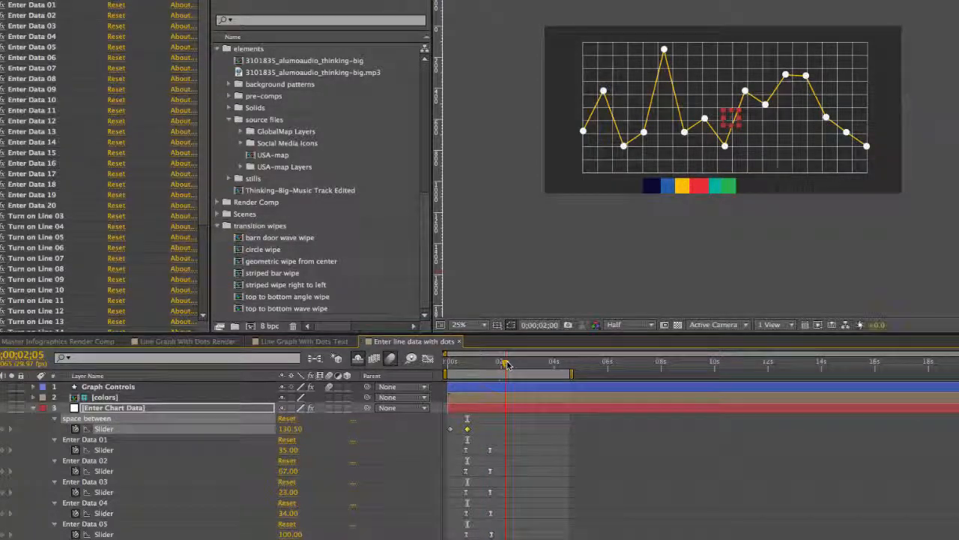
left_click_drag(507, 367, 473, 367)
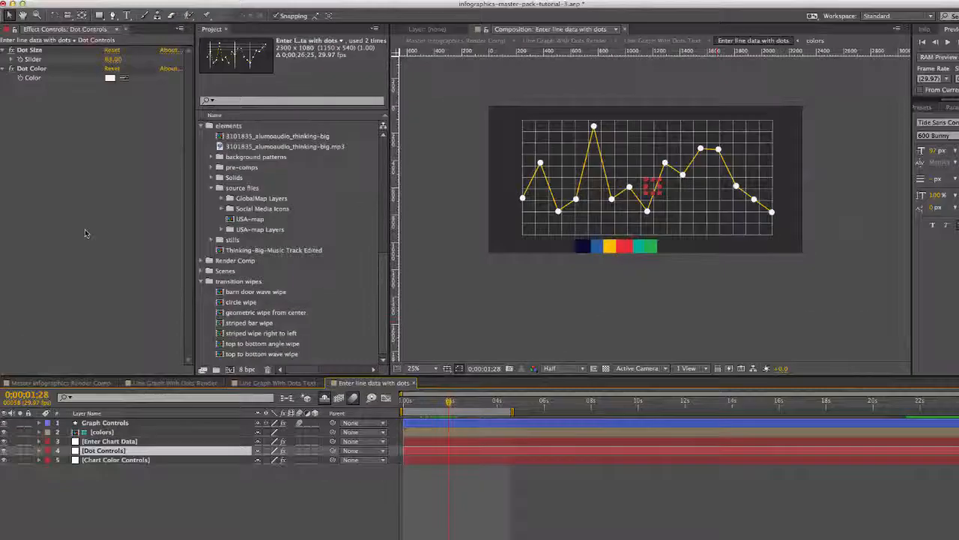
Step: Scrub the Dot Size slider down to 45, then show line color and thickness settings
left_click_drag(112, 59, 100, 59)
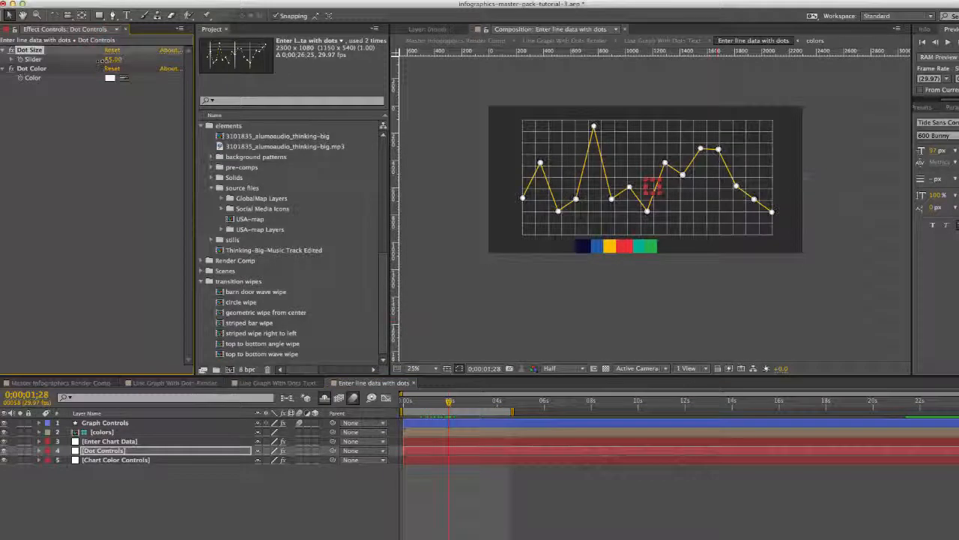
left_click_drag(101, 59, 120, 59)
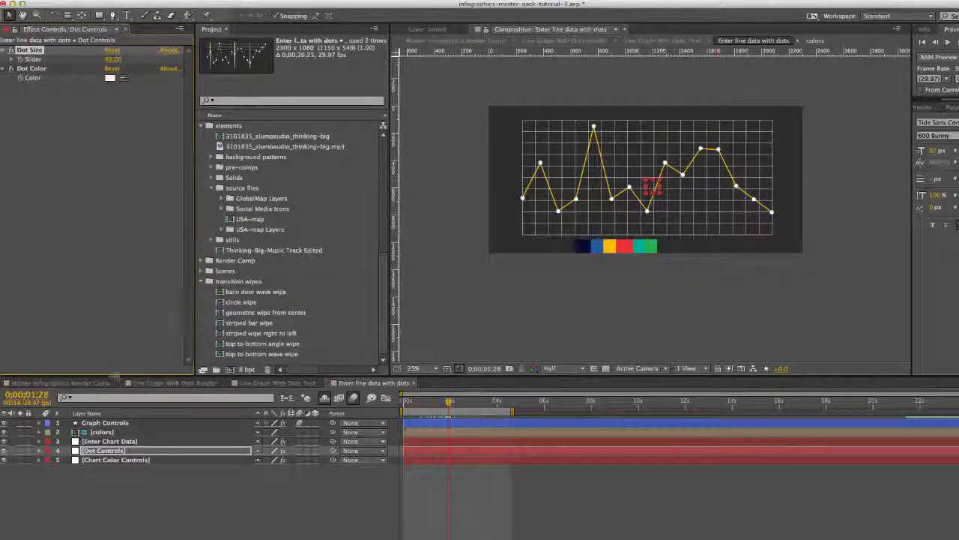
left_click(116, 459)
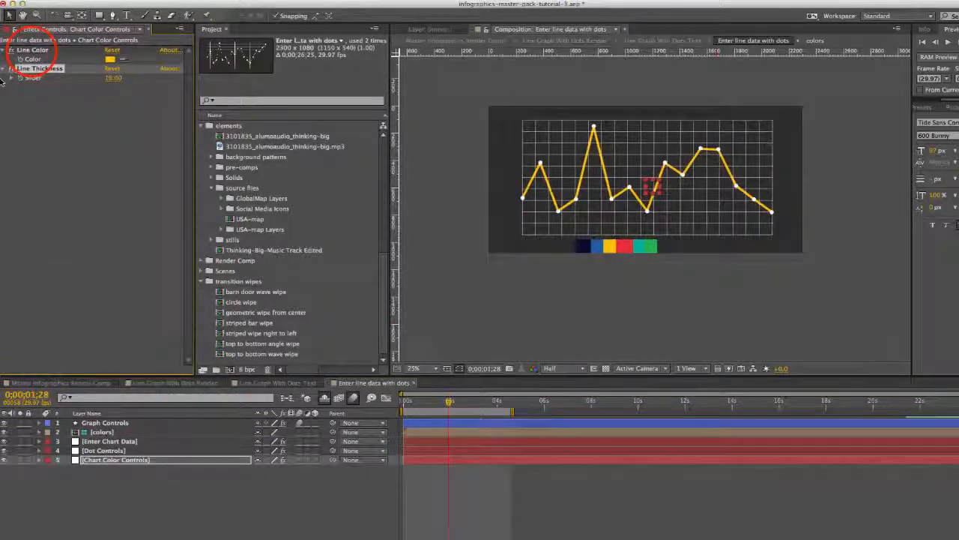
Step: Change the Chart Color Controls line colour swatch to a teal shade
left_click(110, 59)
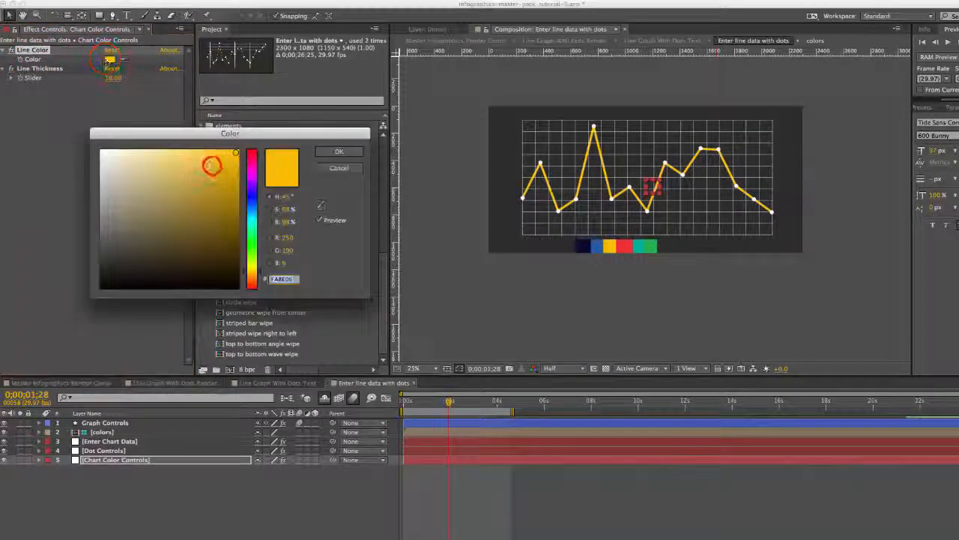
left_click(212, 166)
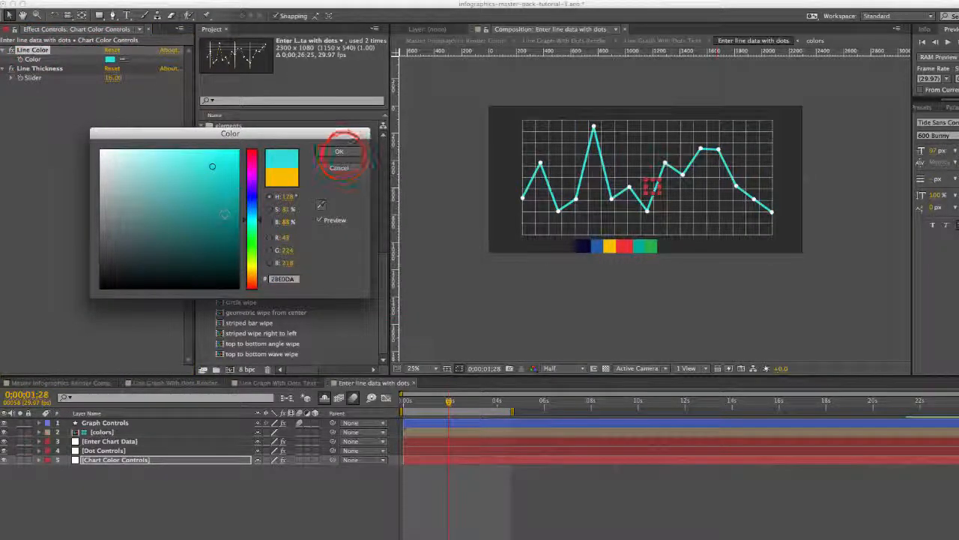